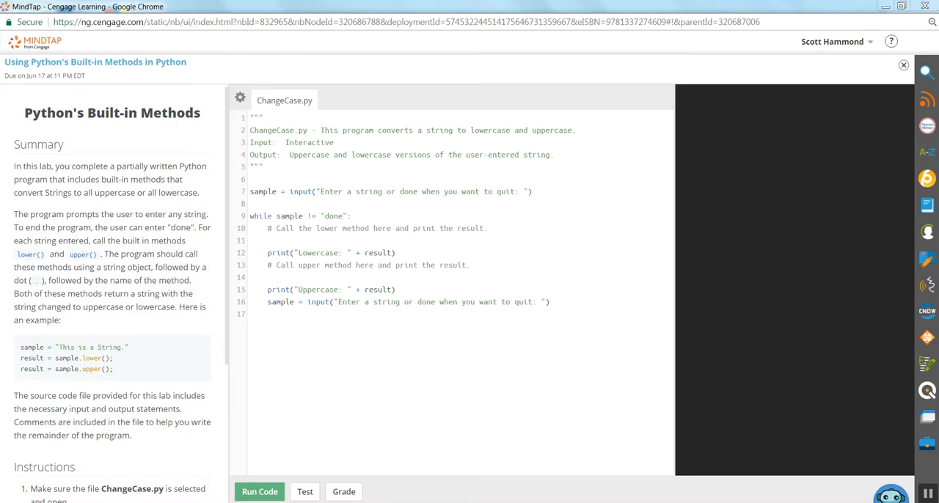
- Add result = sample.lower() under the lower-method comment so the lowercase version is stored
scroll(down, 3)
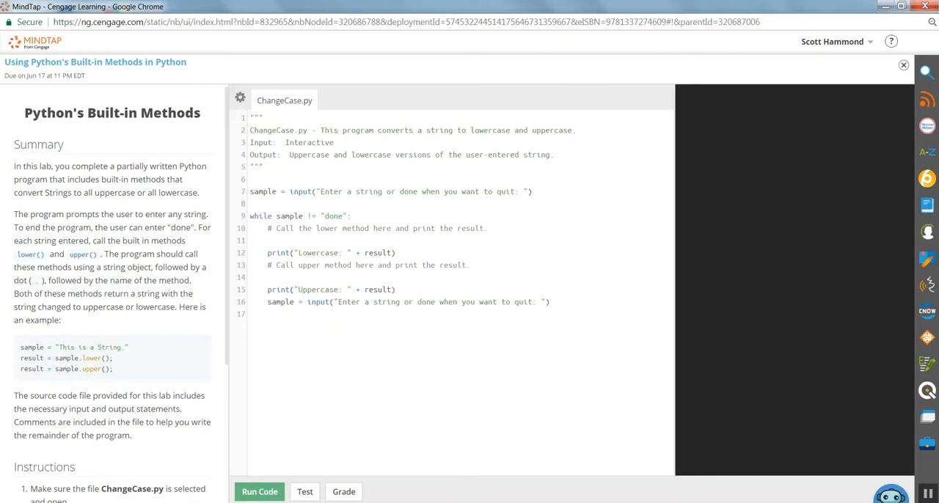
text(result =)
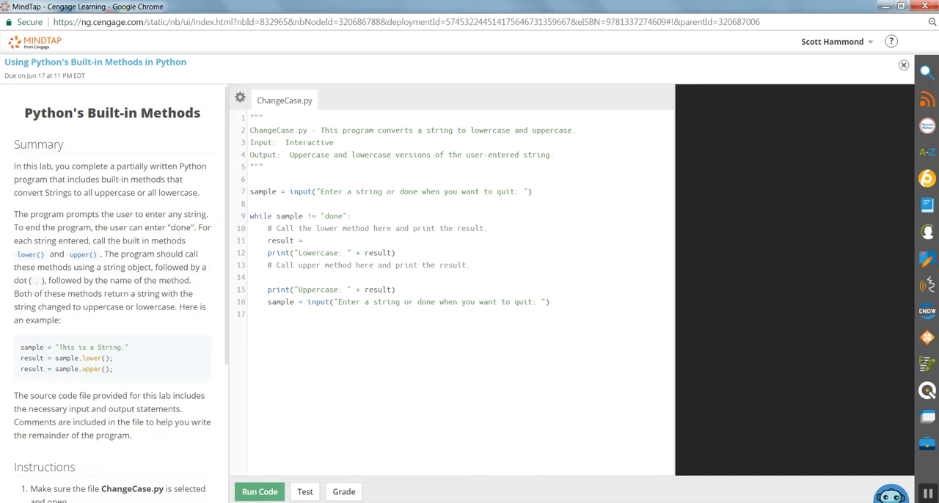
text(sam)
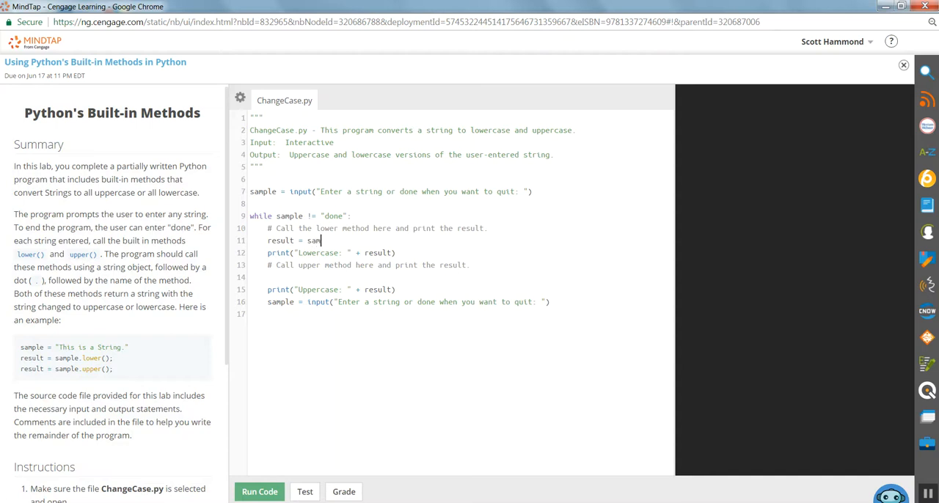
text(ple)
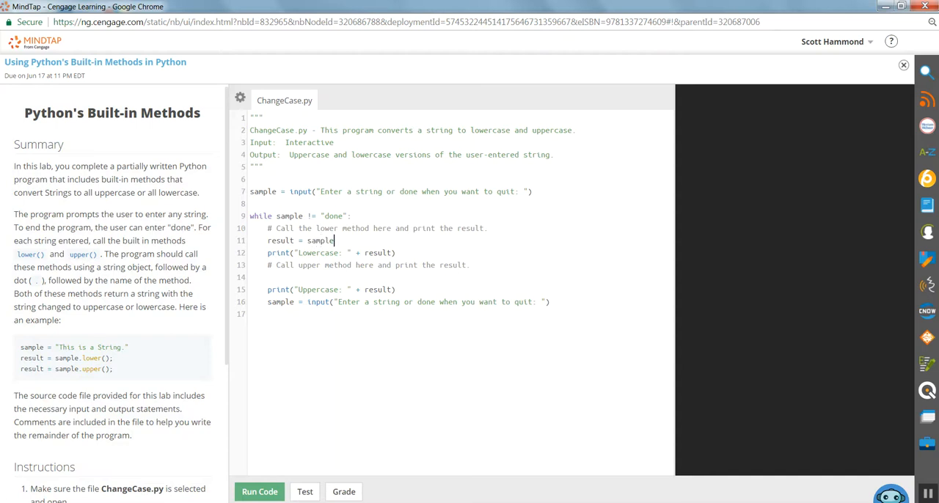
text(.lower)
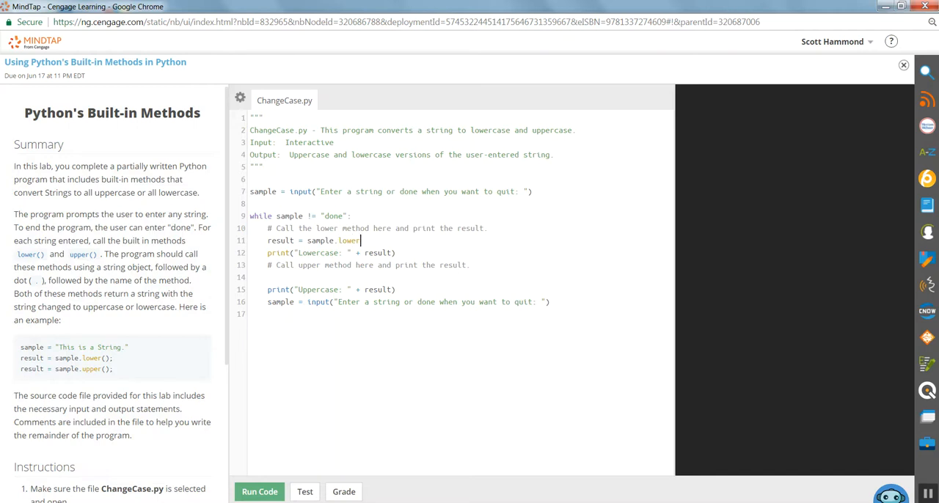
text(())
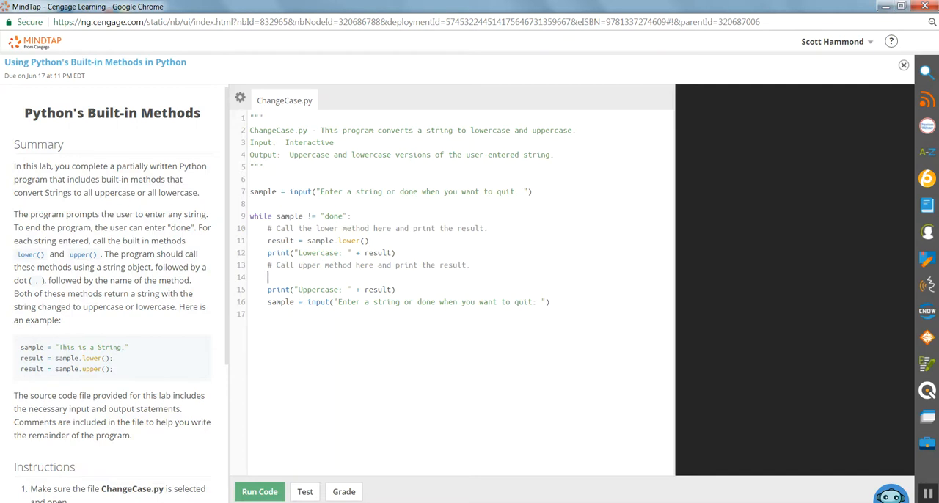
- Add result = sample.upper() under the upper-method comment by pasting the lower line and changing it to upper
text(result = sample.lower())
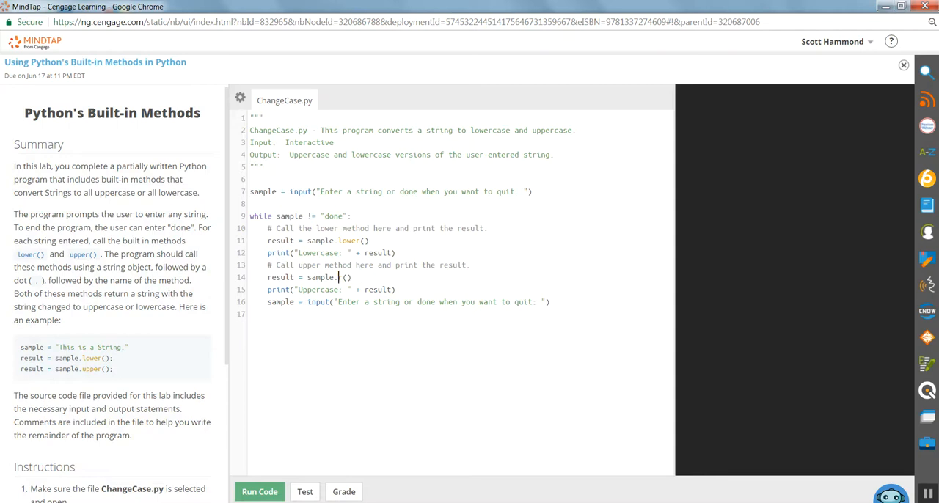
text(u)
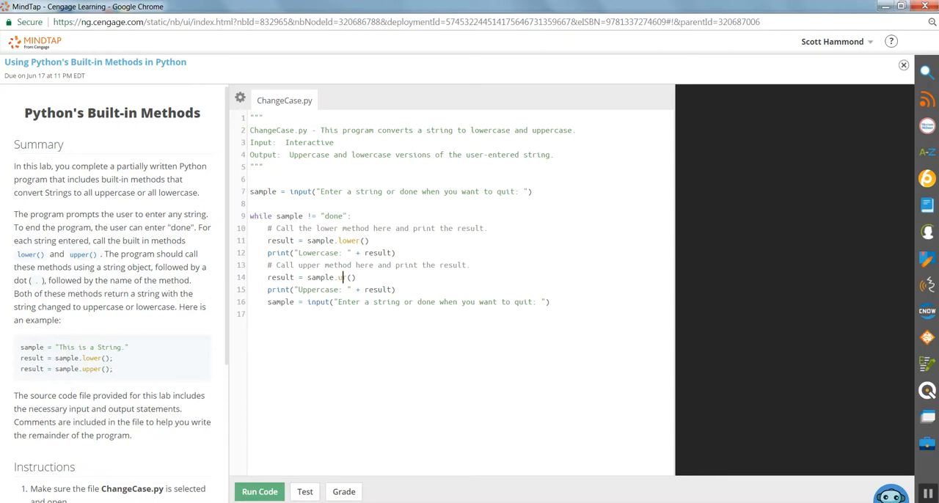
text(pper)
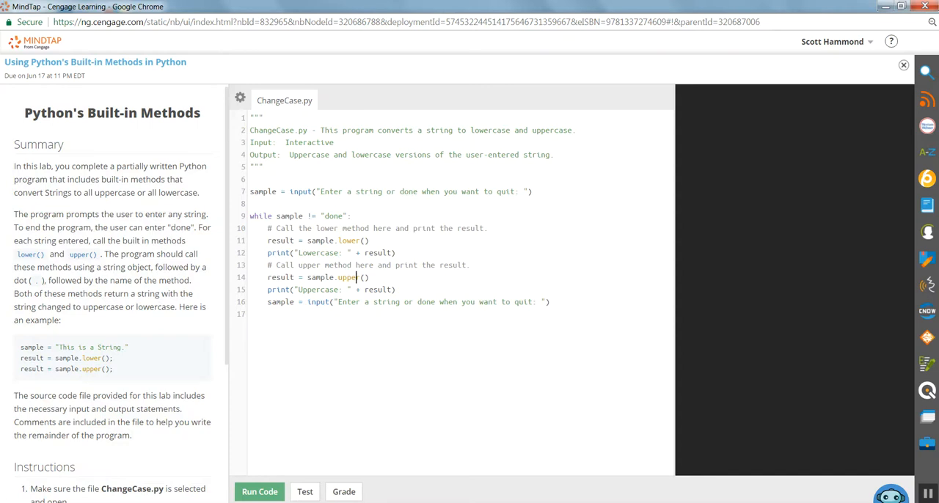
- Run ChangeCase.py with input Freddy, producing lowercase freddy and uppercase FREDDY
click(258, 491)
text(F)
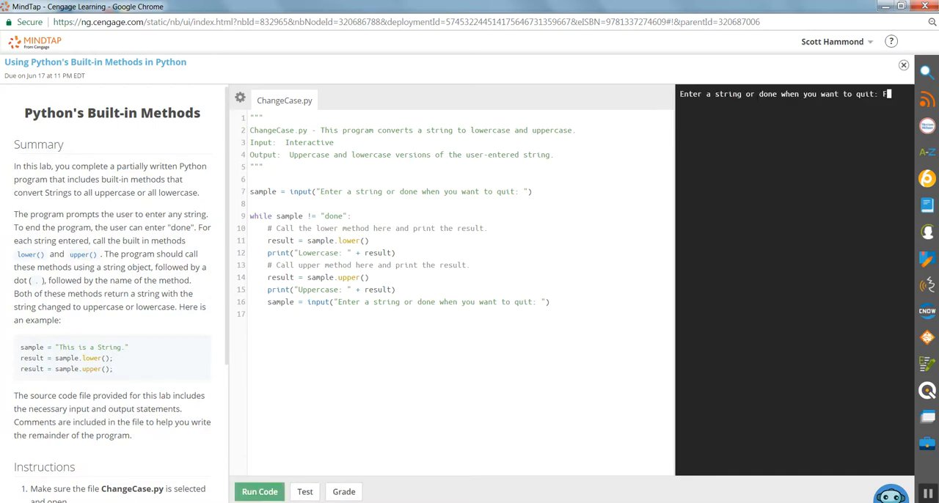
text(reddy)
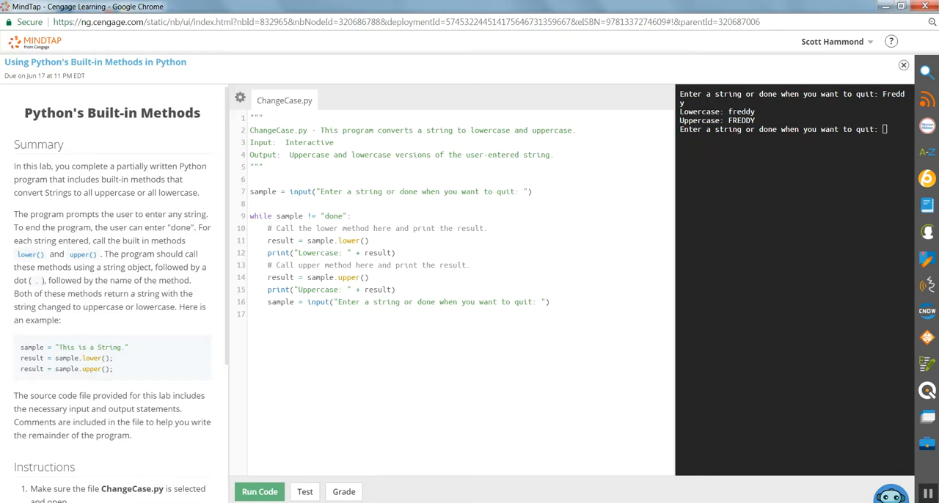
click(356, 277)
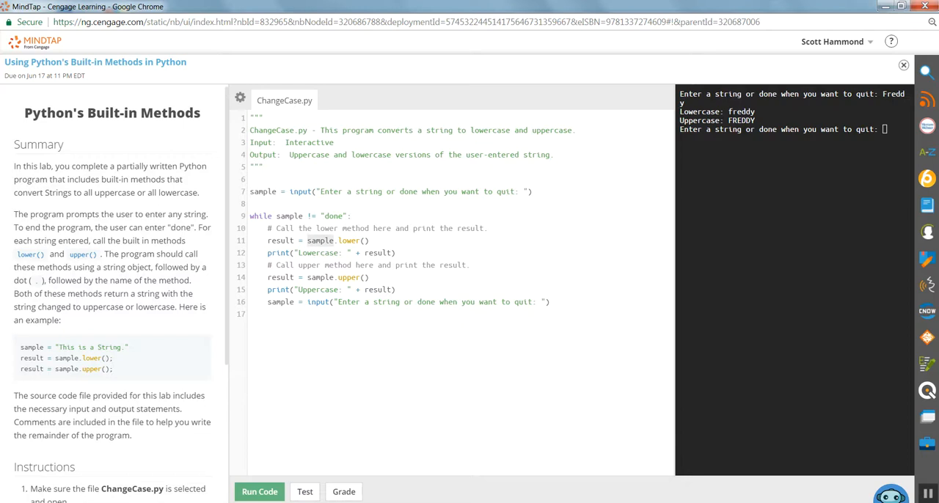
double_click(349, 277)
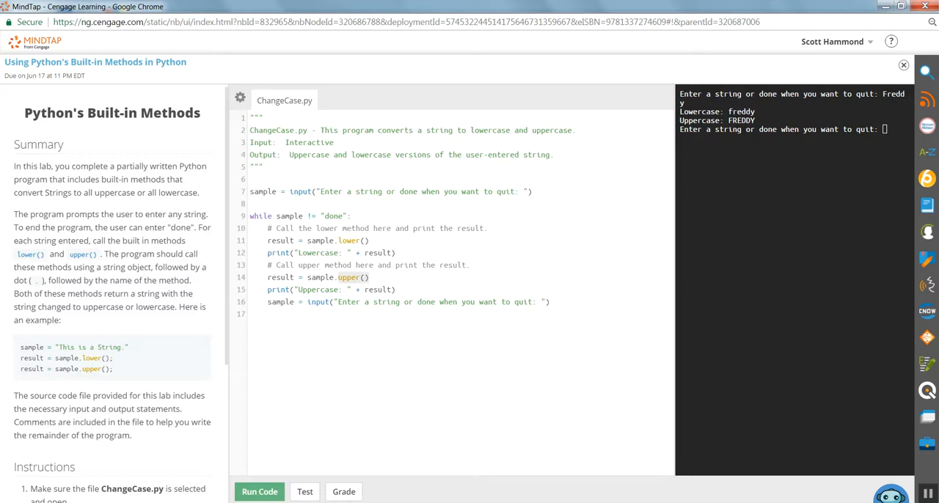